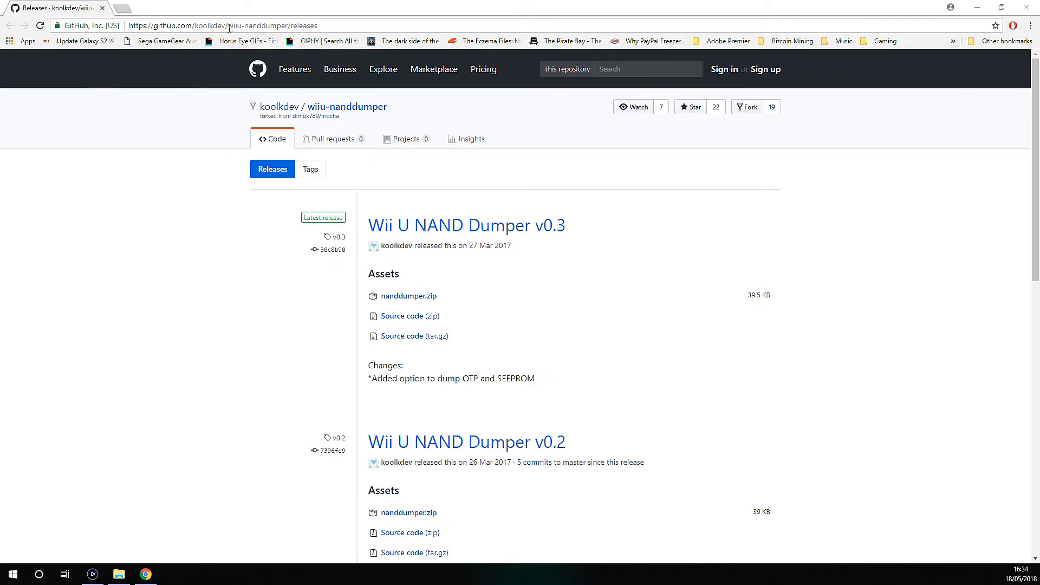
mouse_move(466, 225)
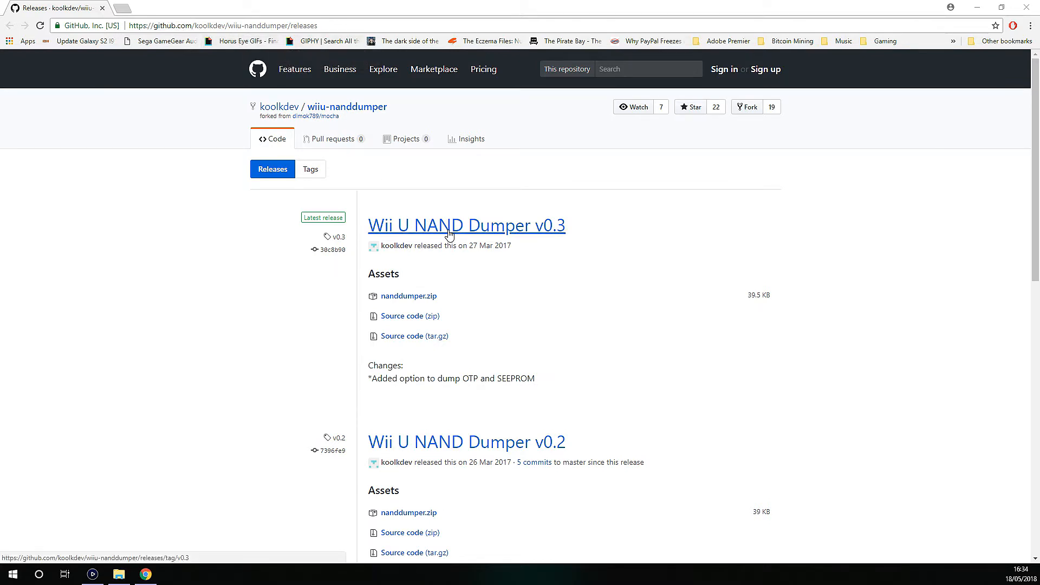
mouse_move(500, 222)
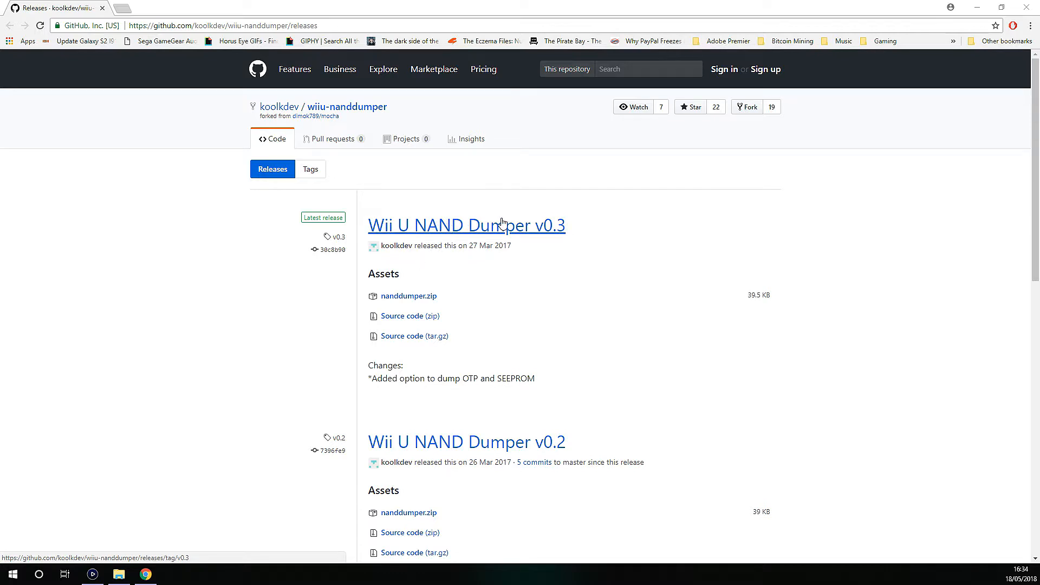
mouse_move(408, 296)
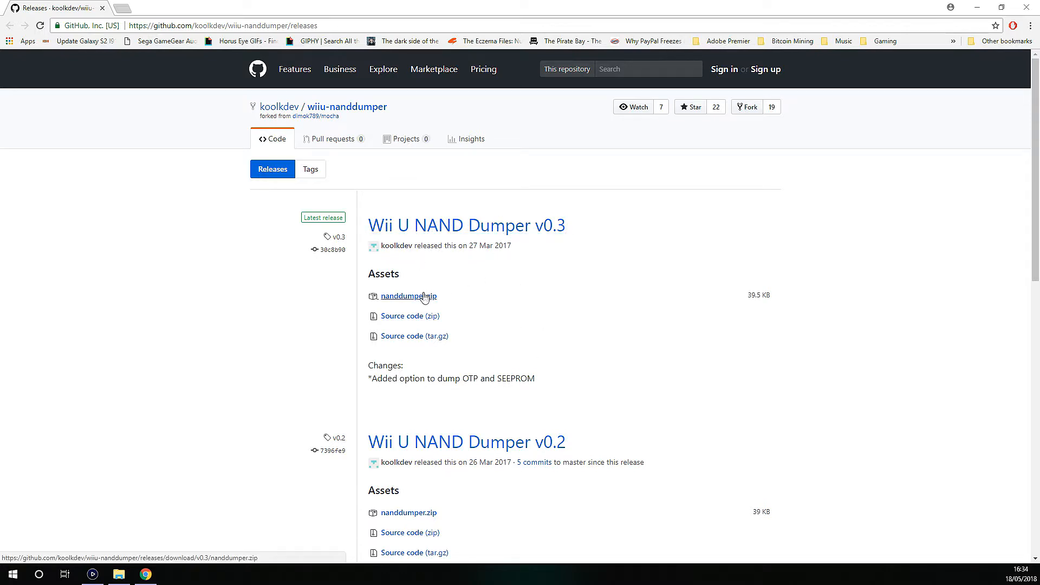
Download nanddumper.zip from the Wii U NAND Dumper v0.3 release assets.
click(408, 296)
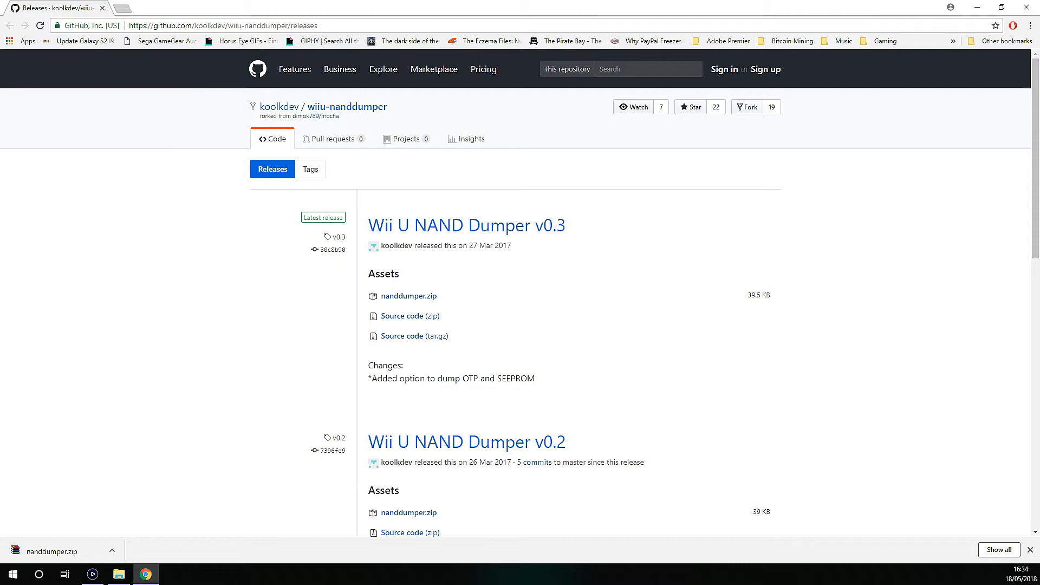
Show Removable Disk (G:) with nanddumper and the other homebrew archives, nothing selected.
click(118, 575)
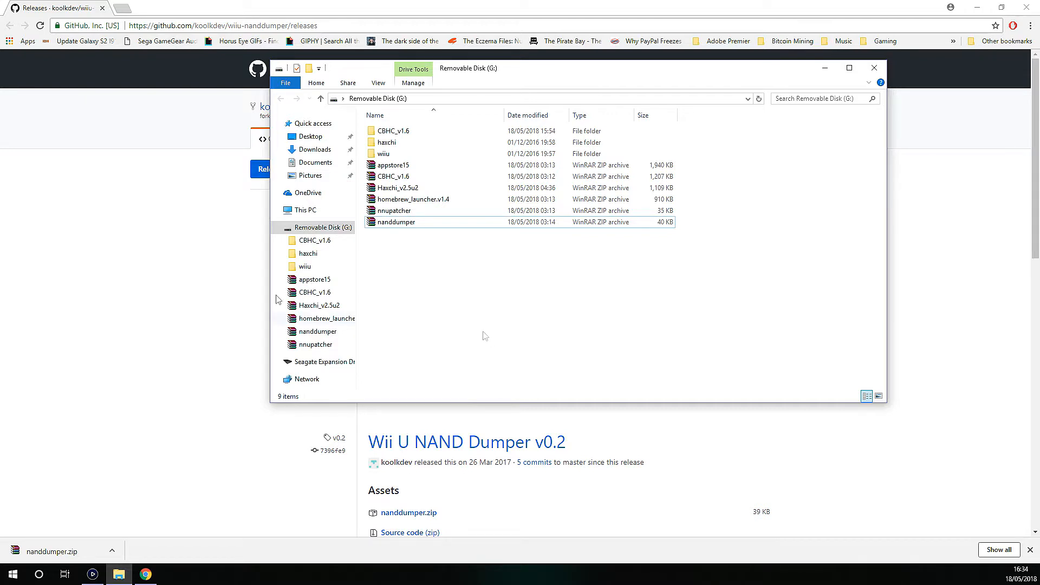
mouse_move(497, 290)
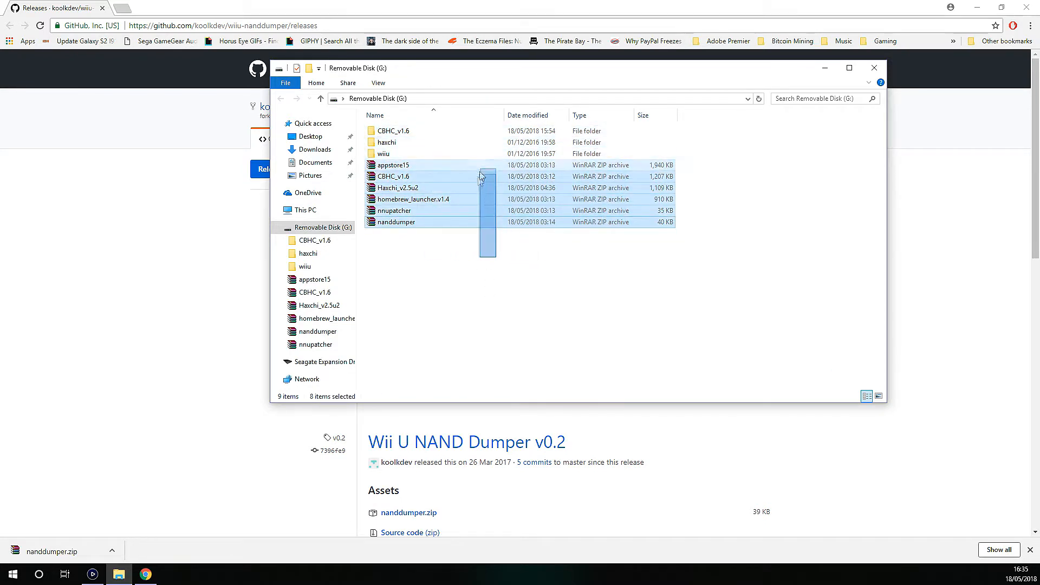
click(466, 249)
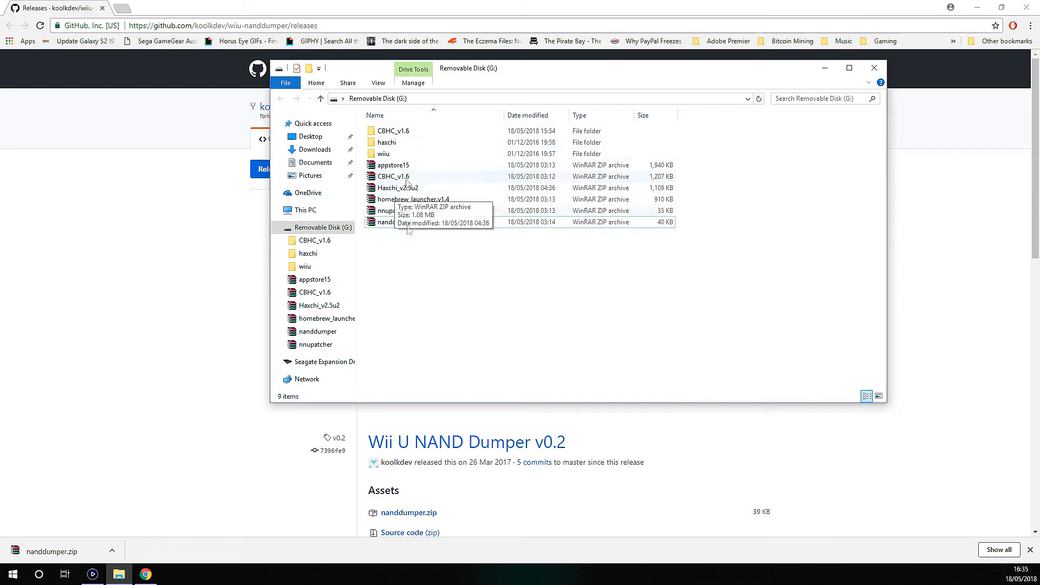
Open nanddumper.zip in WinRAR to extract it to G:\nanddumper.
click(395, 221)
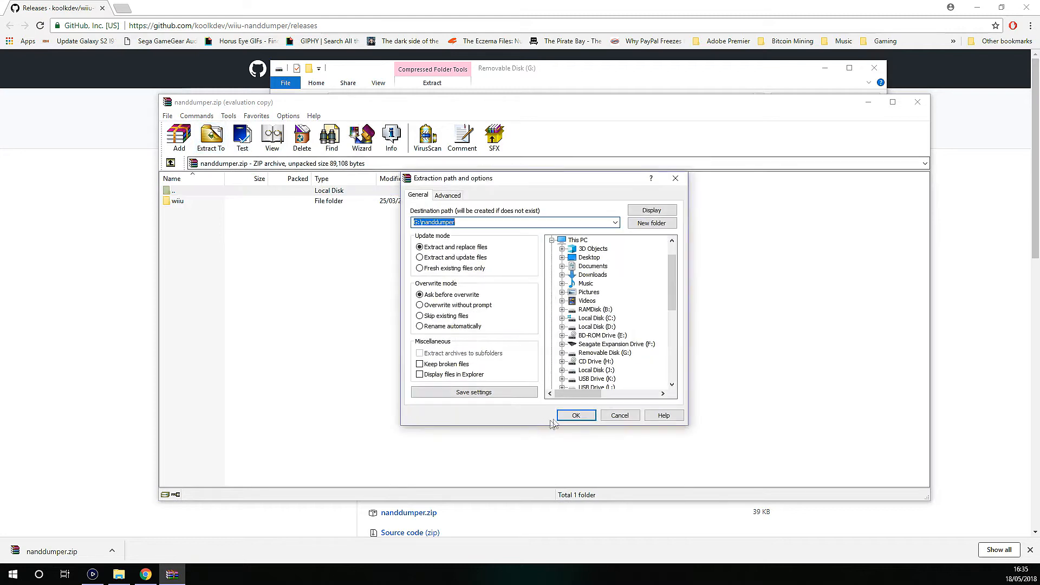
mouse_move(575, 438)
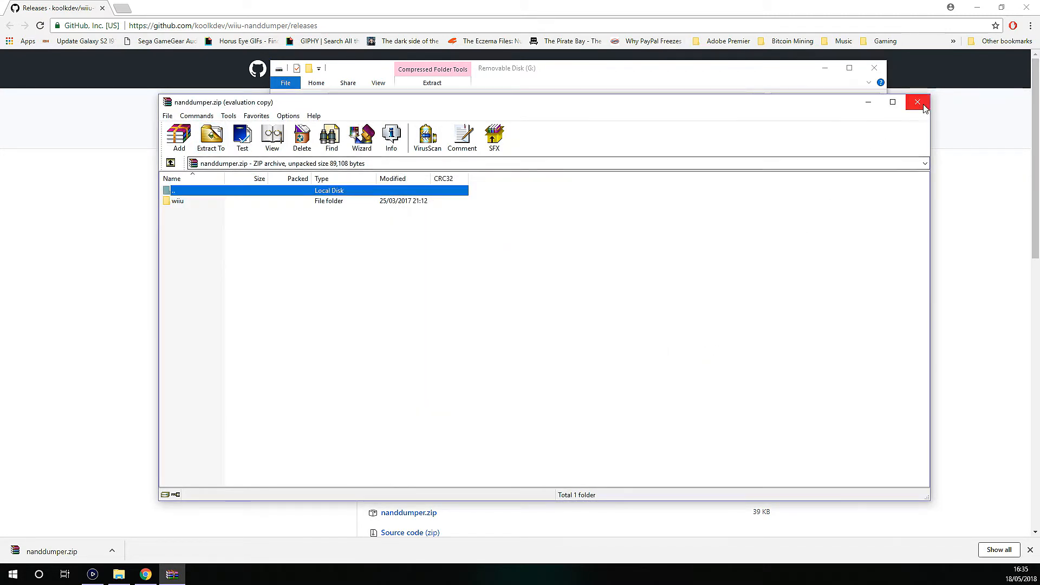
Close WinRAR and browse the extracted nanddumper folder's wiiu and app subfolders.
click(918, 103)
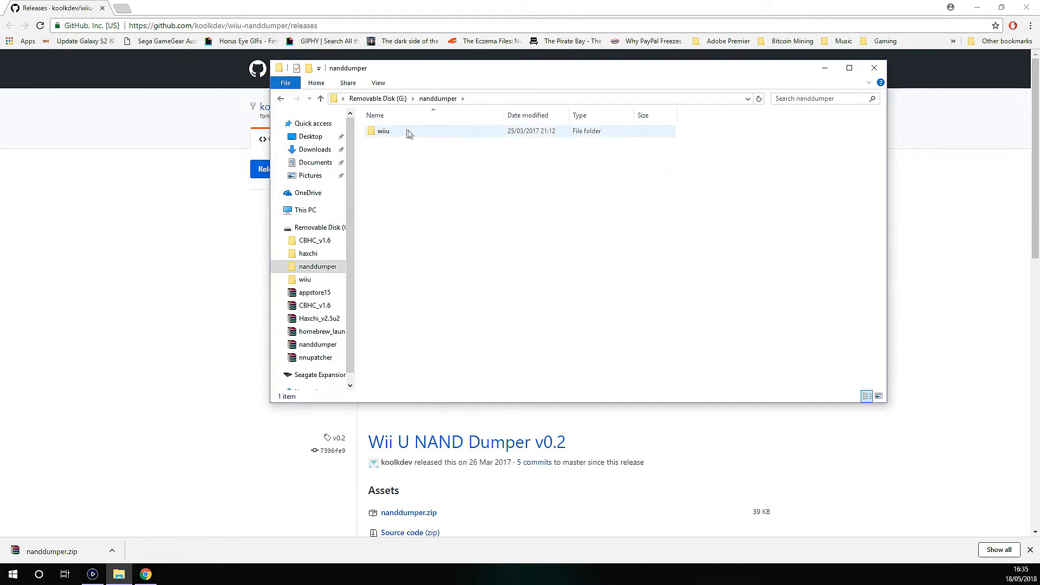
double_click(383, 131)
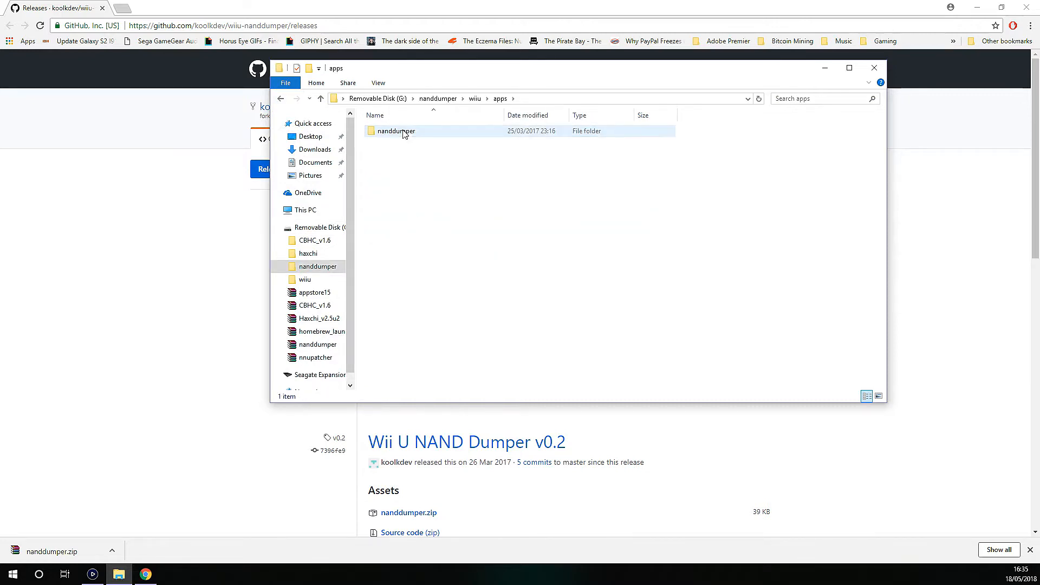
double_click(396, 131)
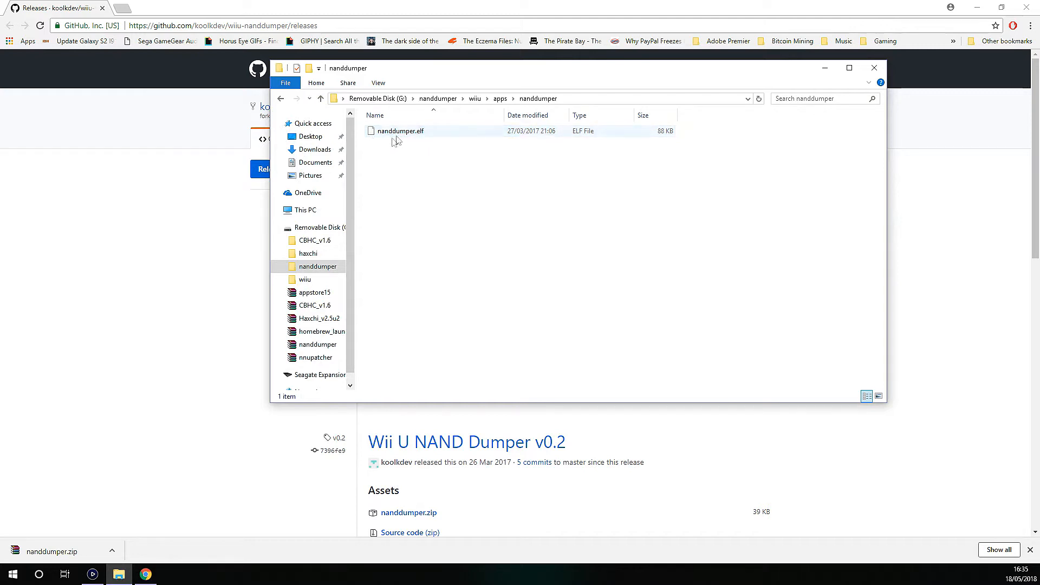
mouse_move(401, 130)
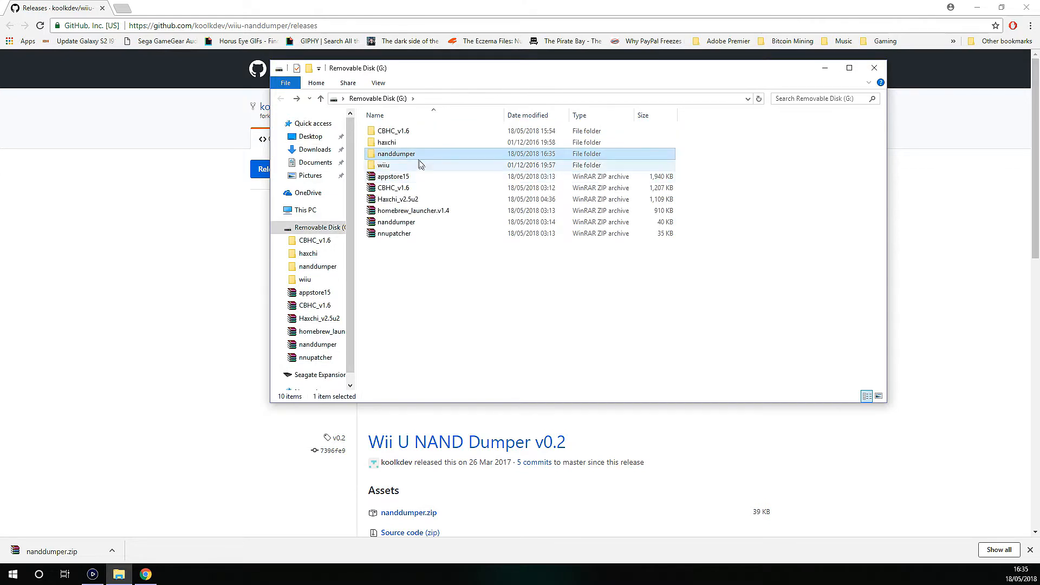
double_click(396, 153)
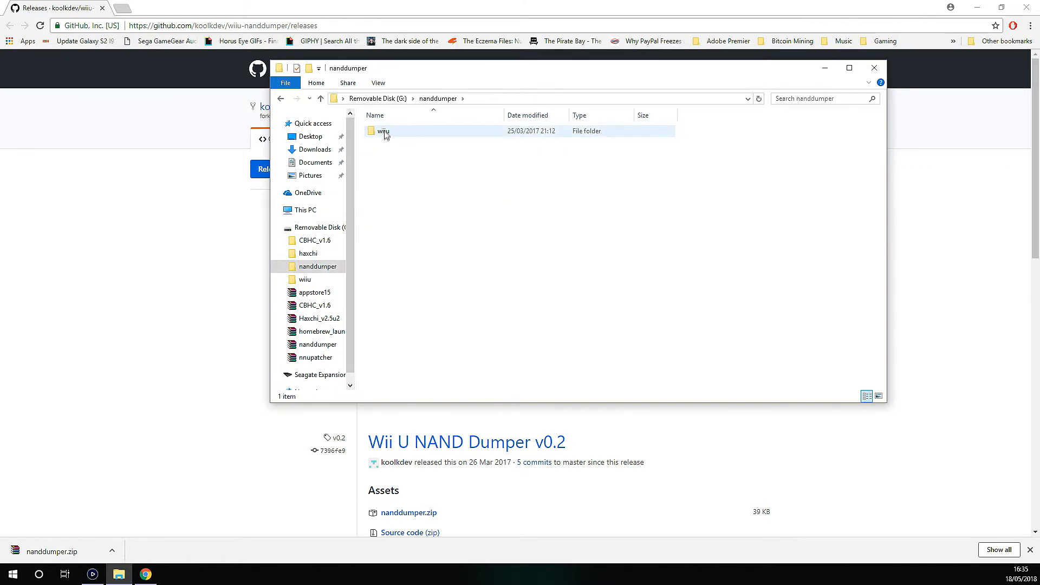
Move the extracted wiiu folder to the SD card root and verify wiiu\apps\nanddumper.
right_click(383, 131)
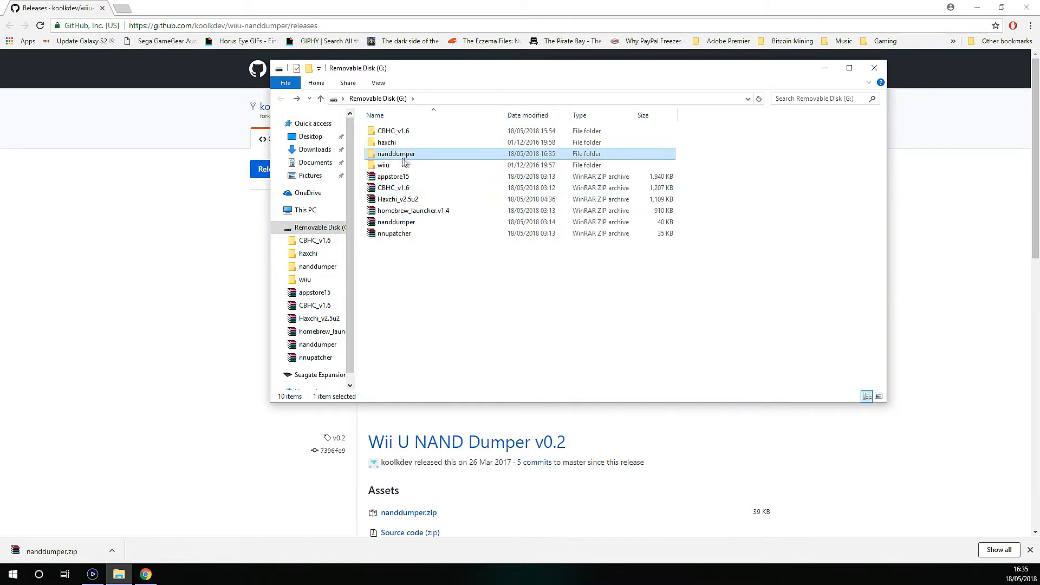
double_click(384, 165)
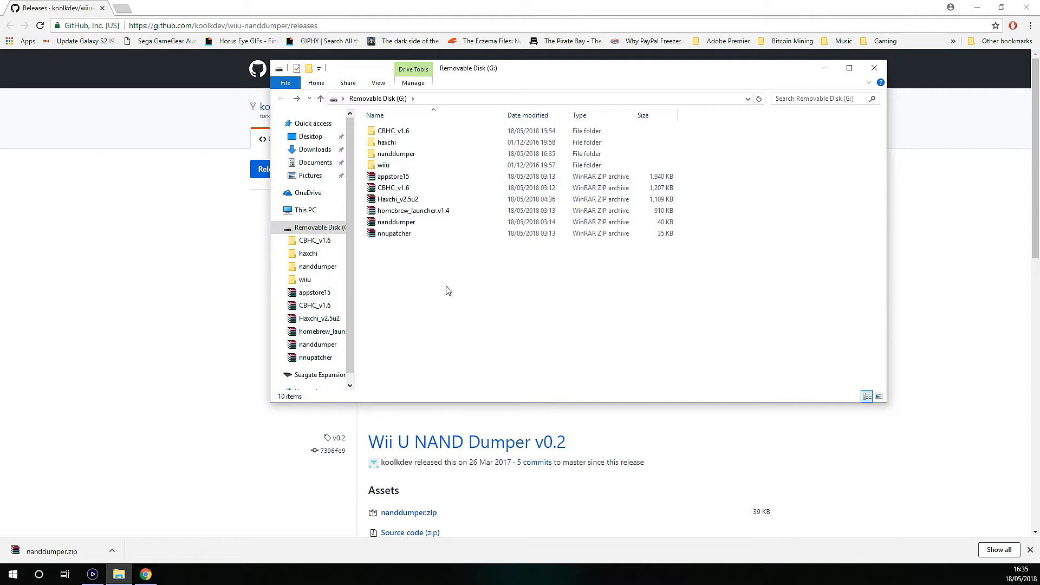
click(383, 165)
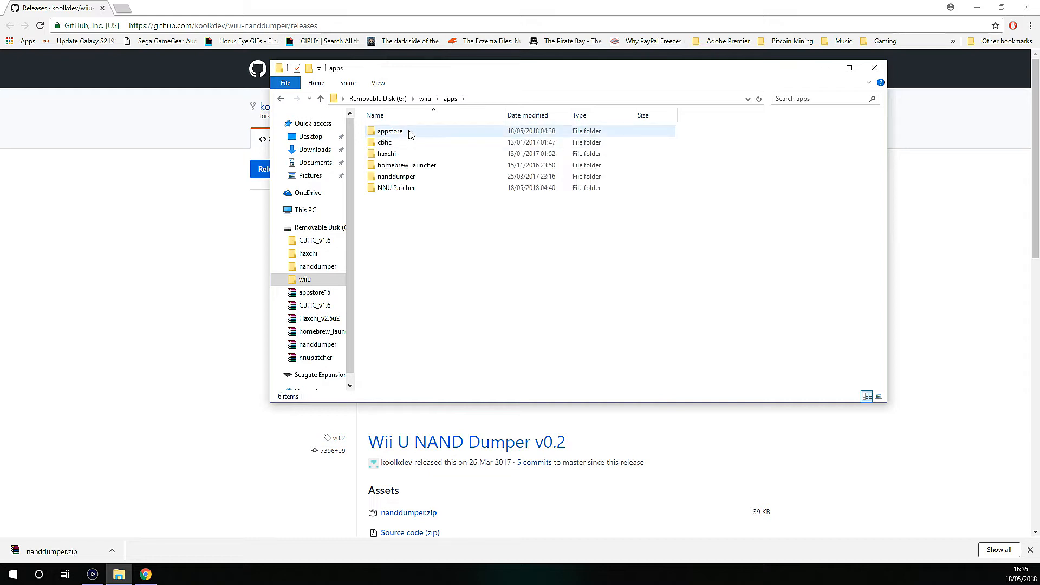
click(396, 188)
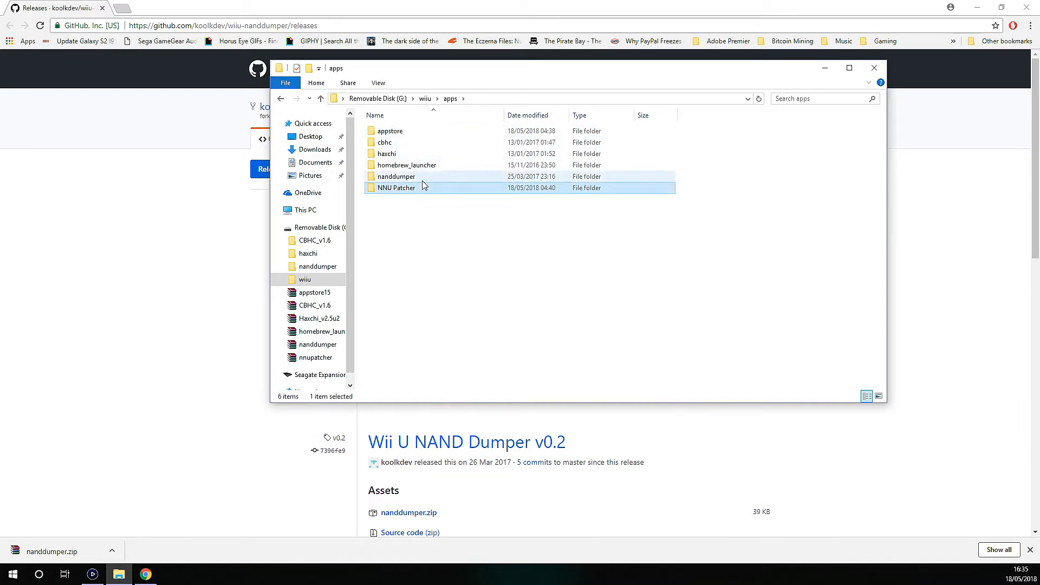
double_click(396, 176)
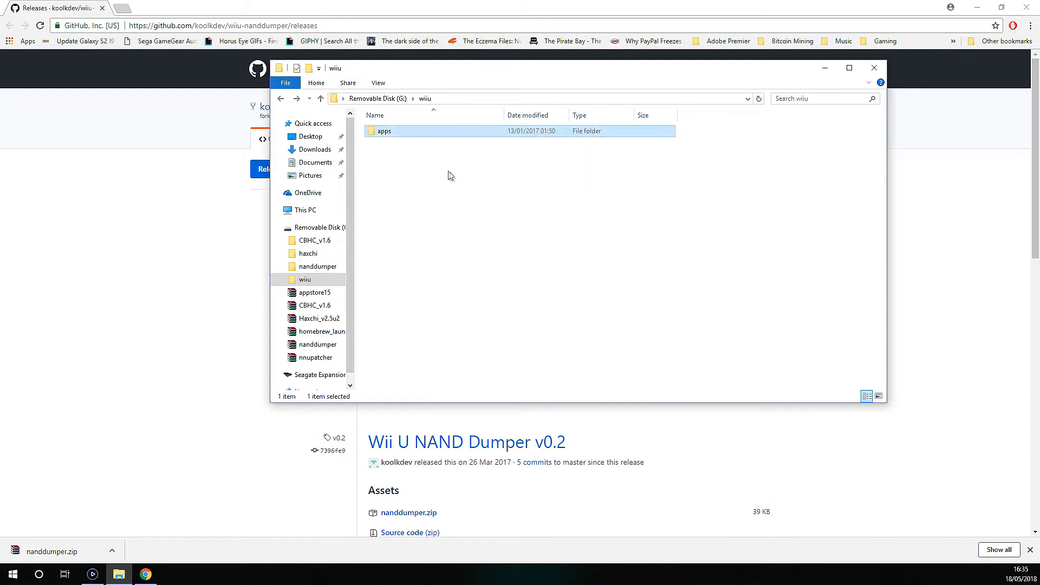
Permanently delete the empty nanddumper folder from the SD card root.
click(320, 99)
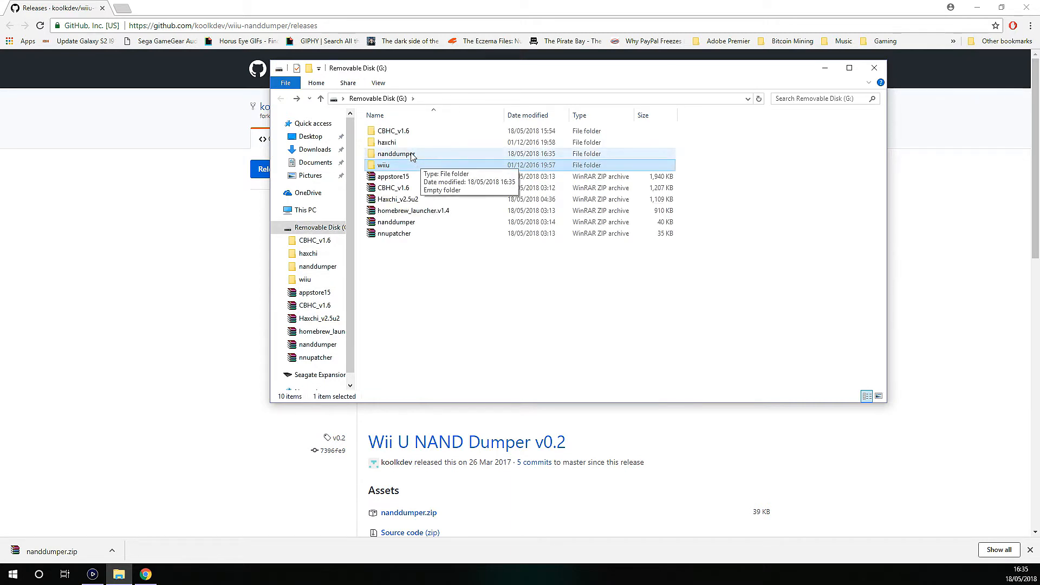
key(Delete)
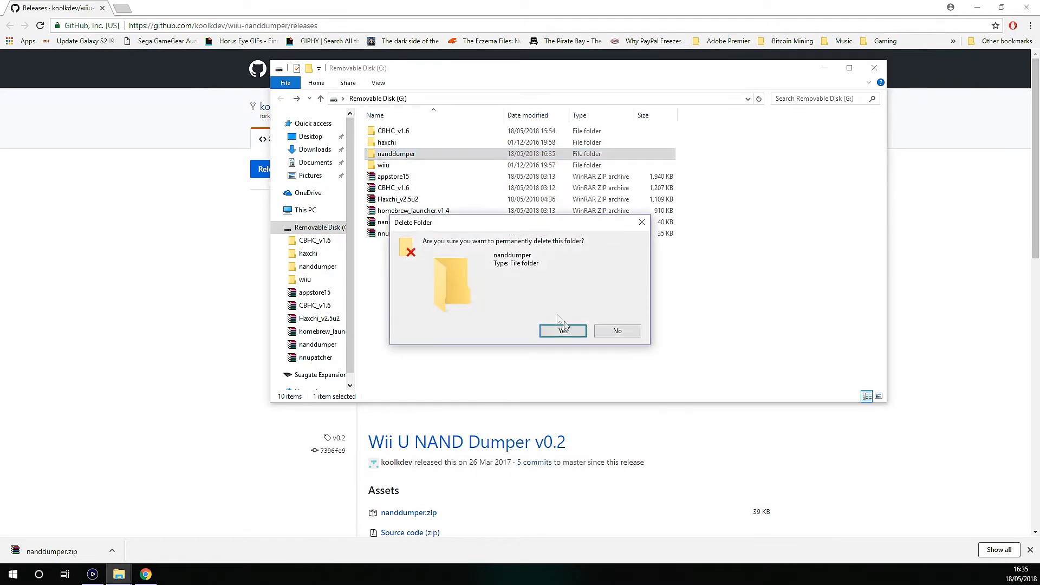
click(563, 330)
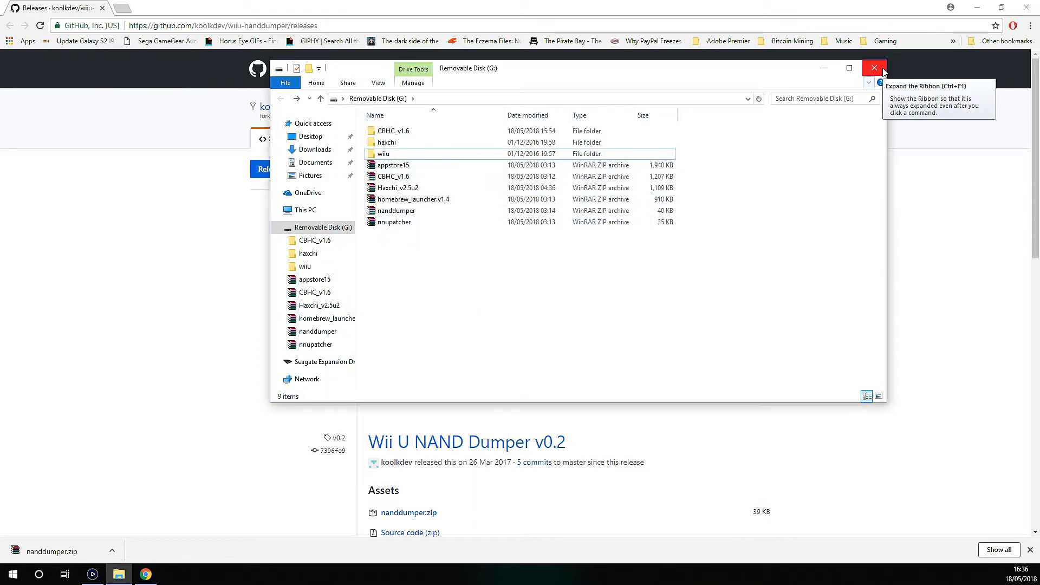
Close the SD card's File Explorer window.
click(873, 67)
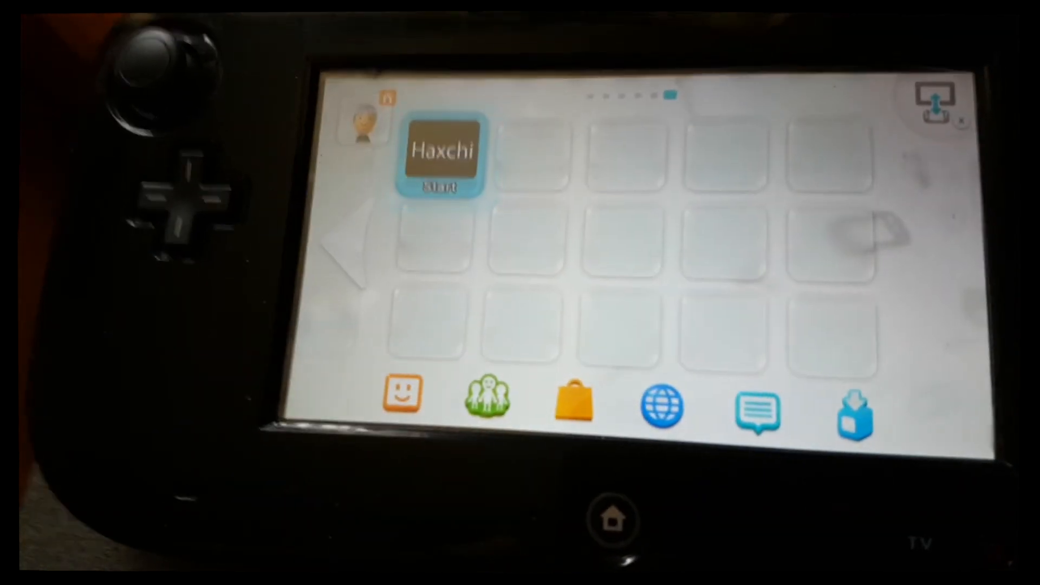
Launch Haxchi and load nanddumper from the Homebrew Launcher.
click(444, 156)
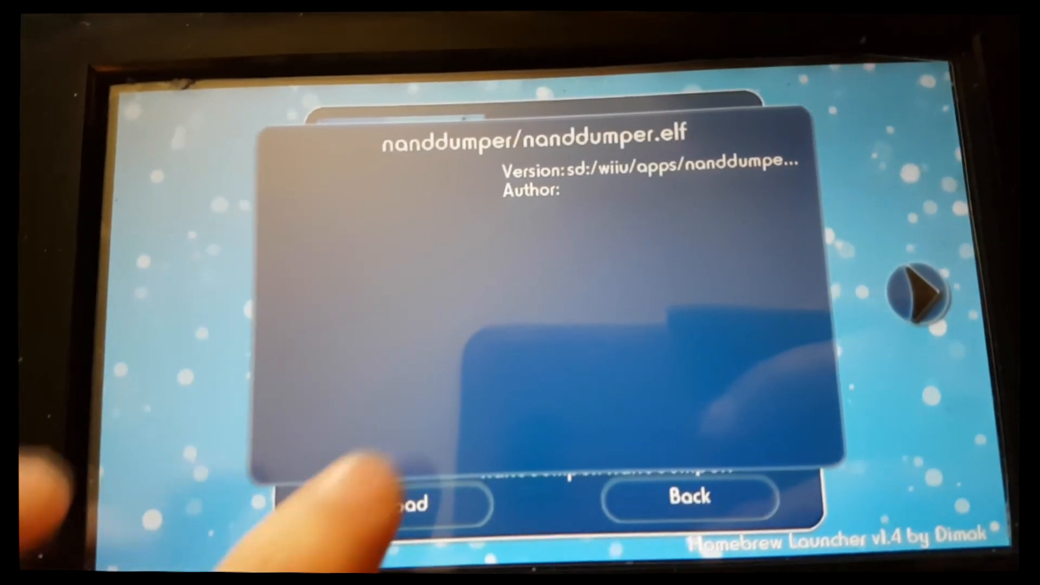
click(404, 500)
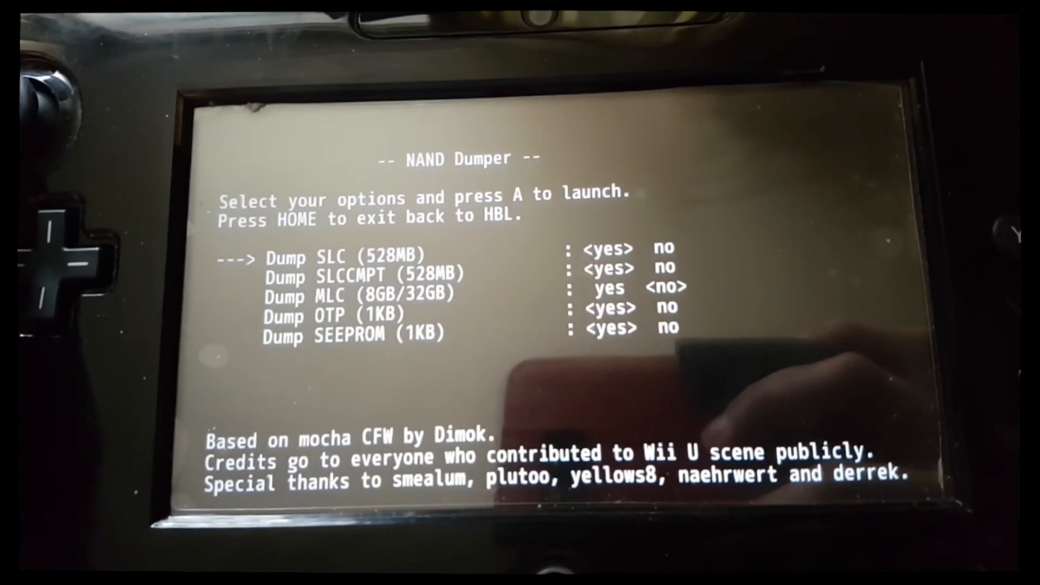
Toggle Dump MLC from no to yes so every NAND Dumper option reads yes.
key(down)
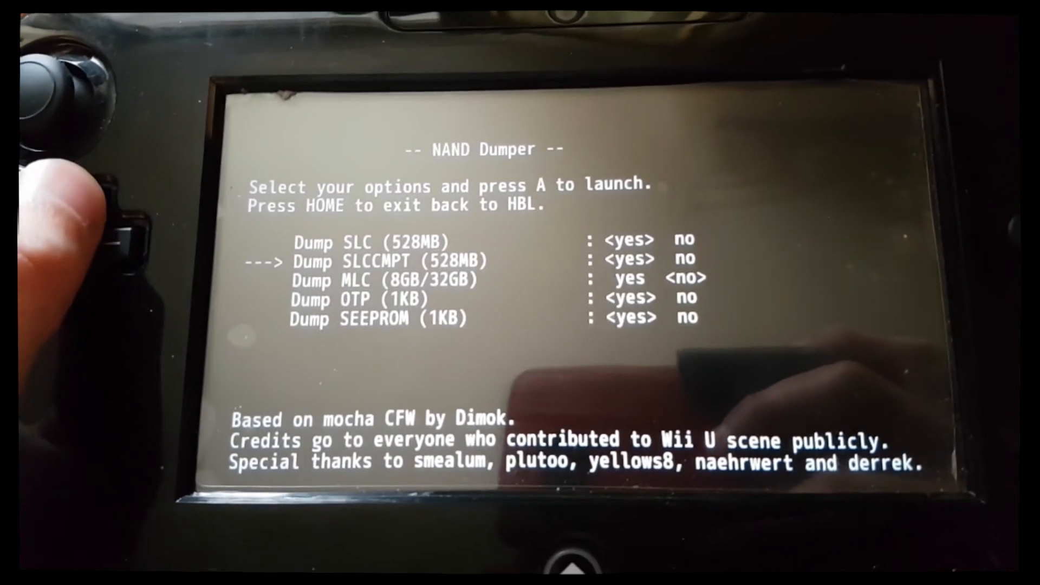
key(up)
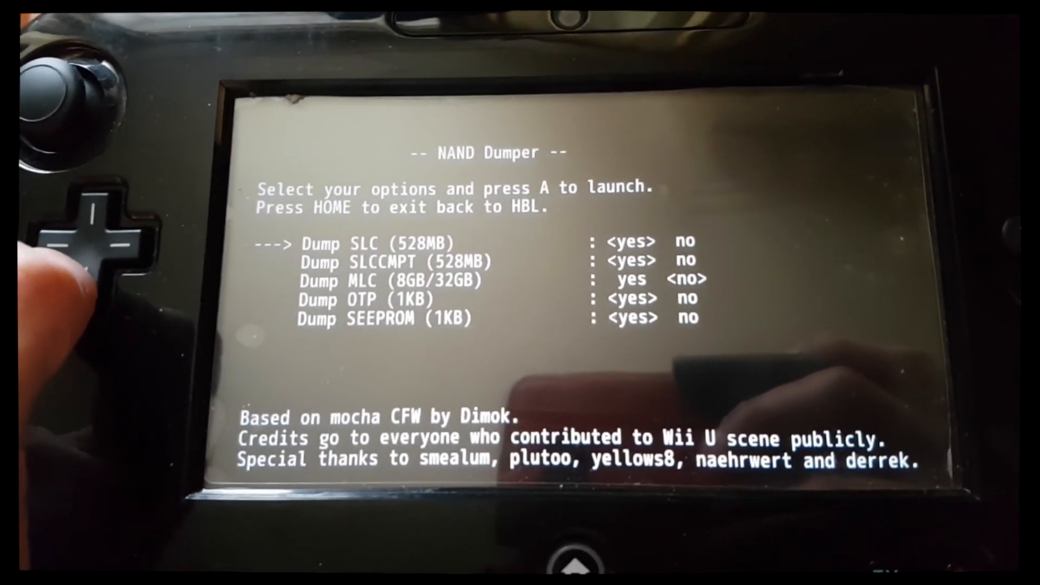
key(Down)
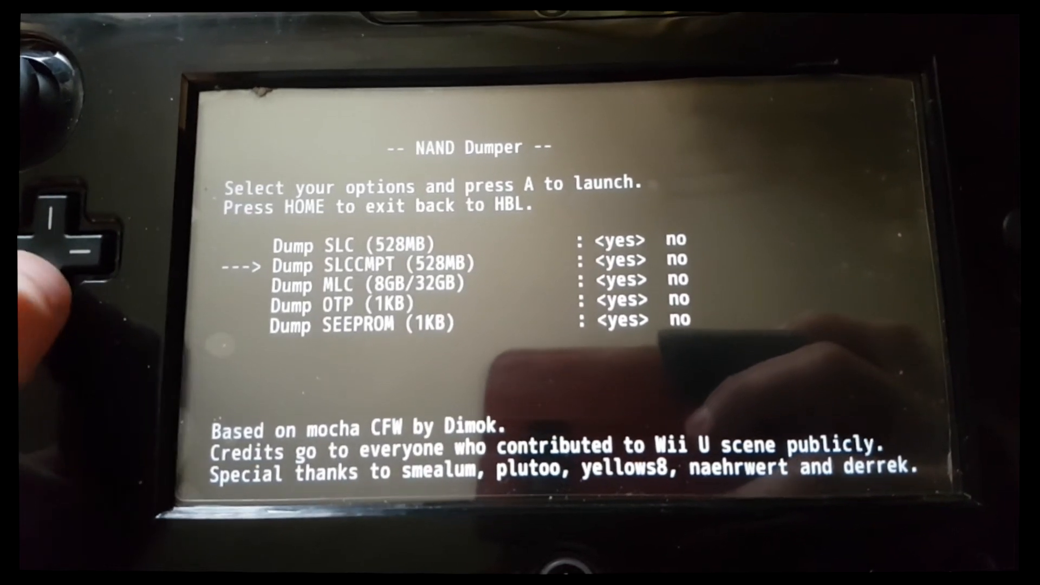
key(down)
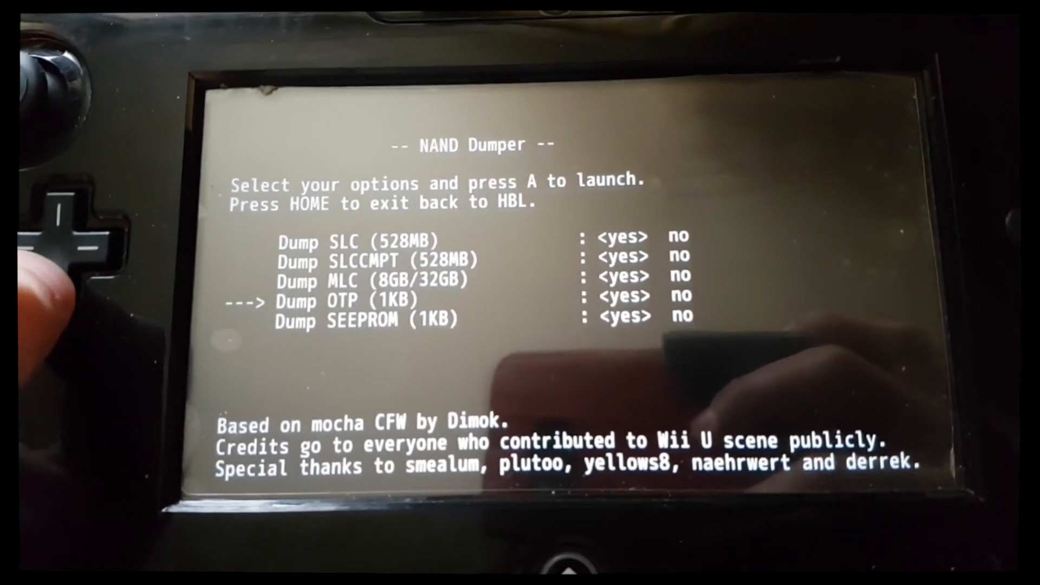
key(down)
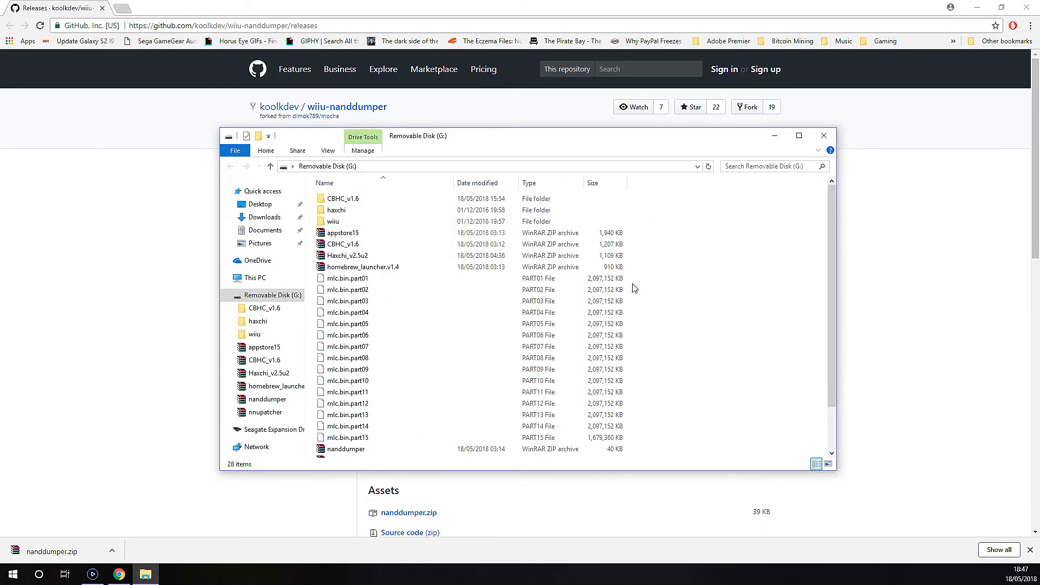
drag(345, 278, 504, 324)
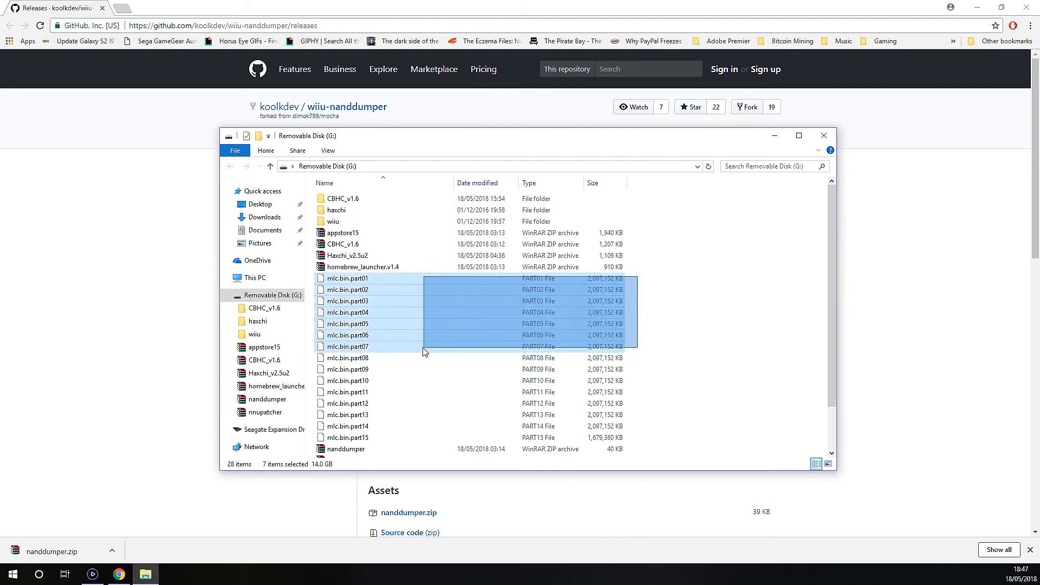
click(346, 403)
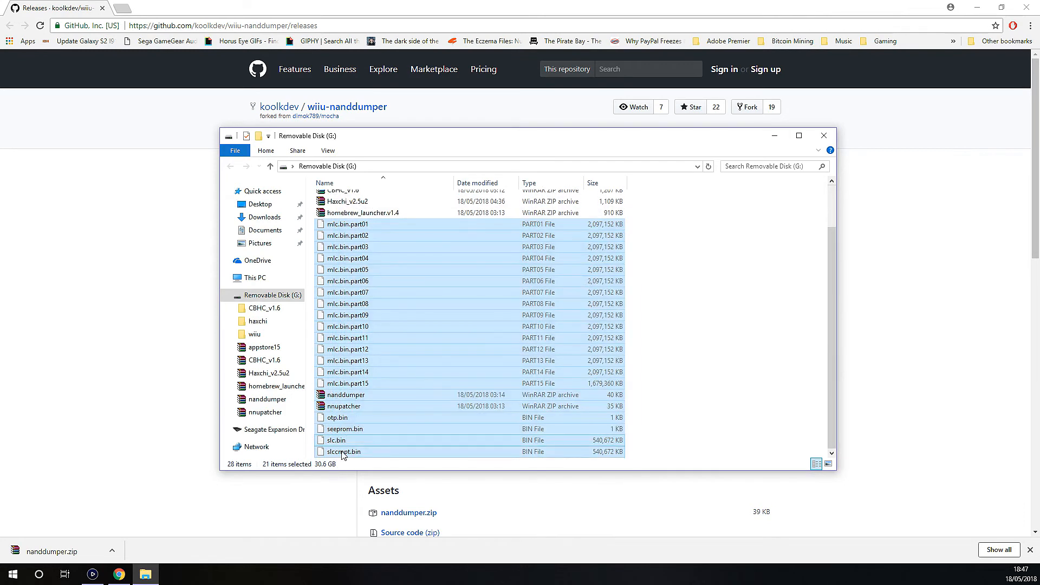
mouse_move(343, 451)
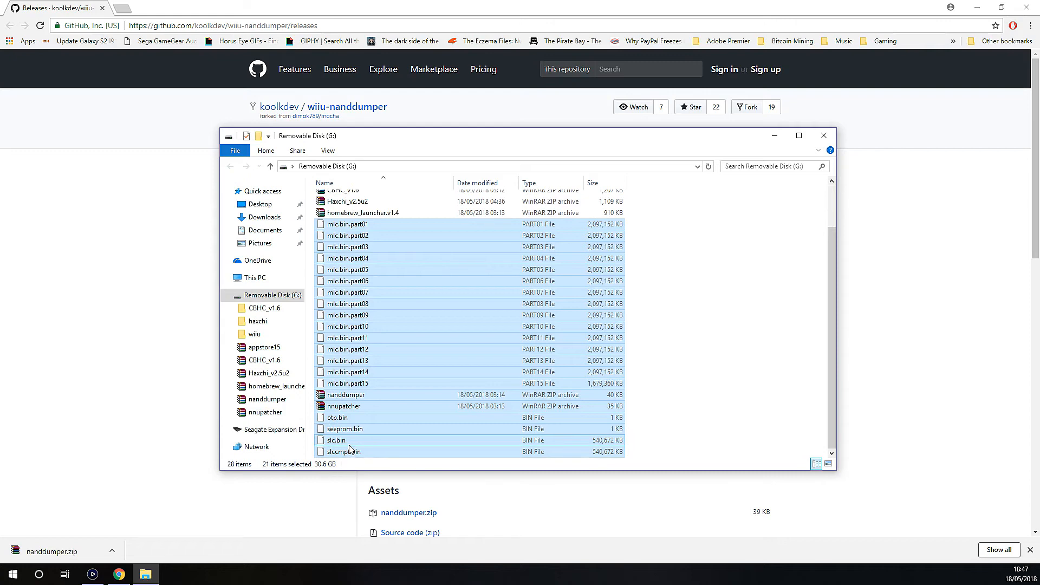
mouse_move(345, 451)
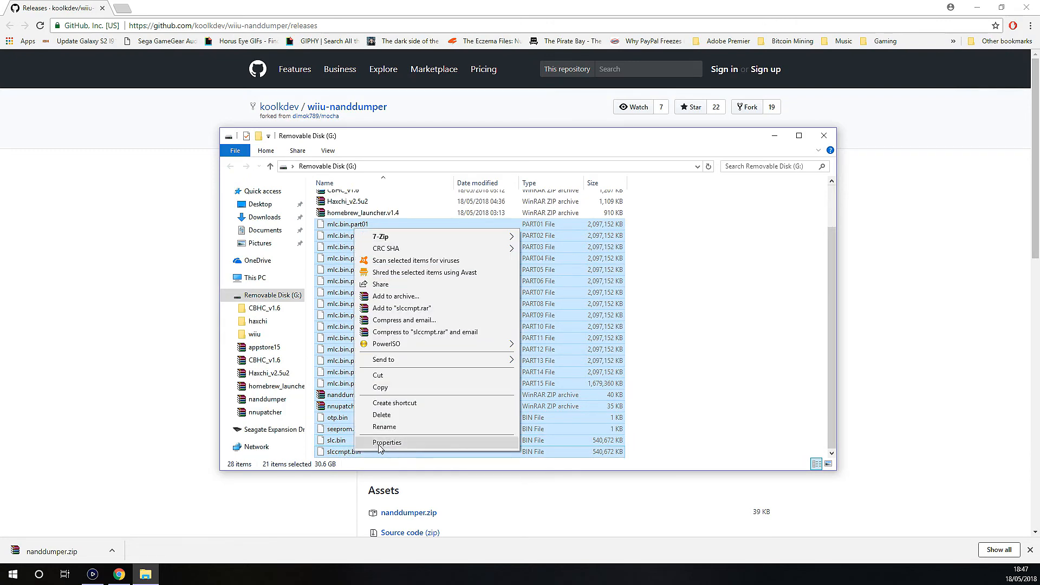
click(386, 442)
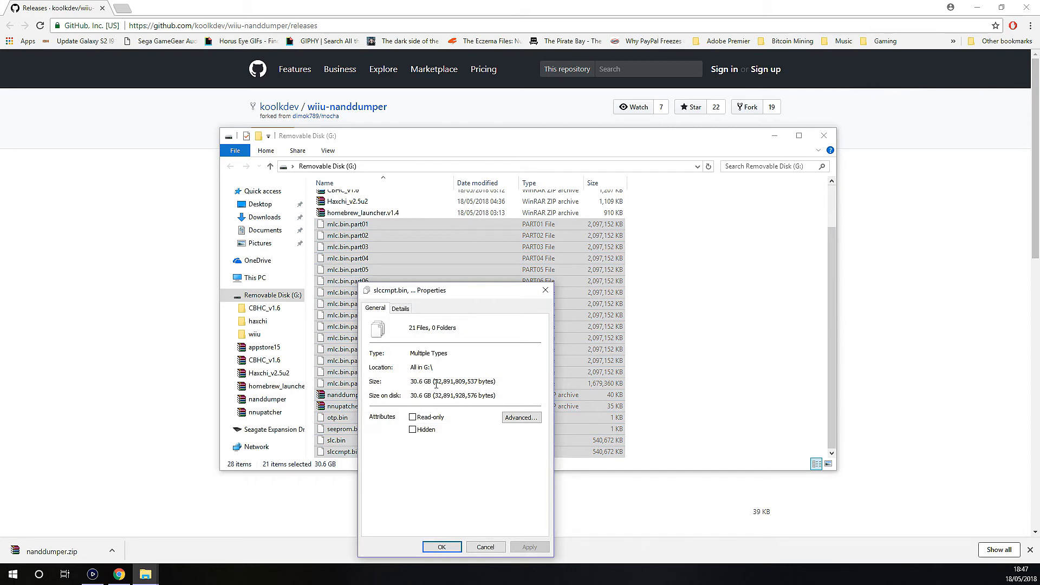
click(485, 547)
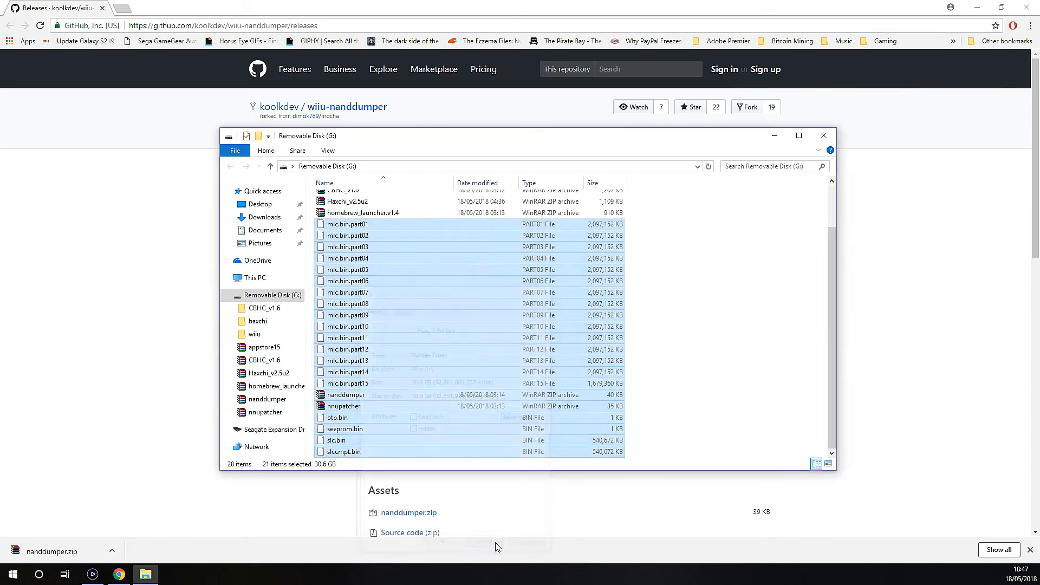
Create a 'WII Sysnand Backup' folder on the SD card, move the dumps in, and open it.
right_click(358, 324)
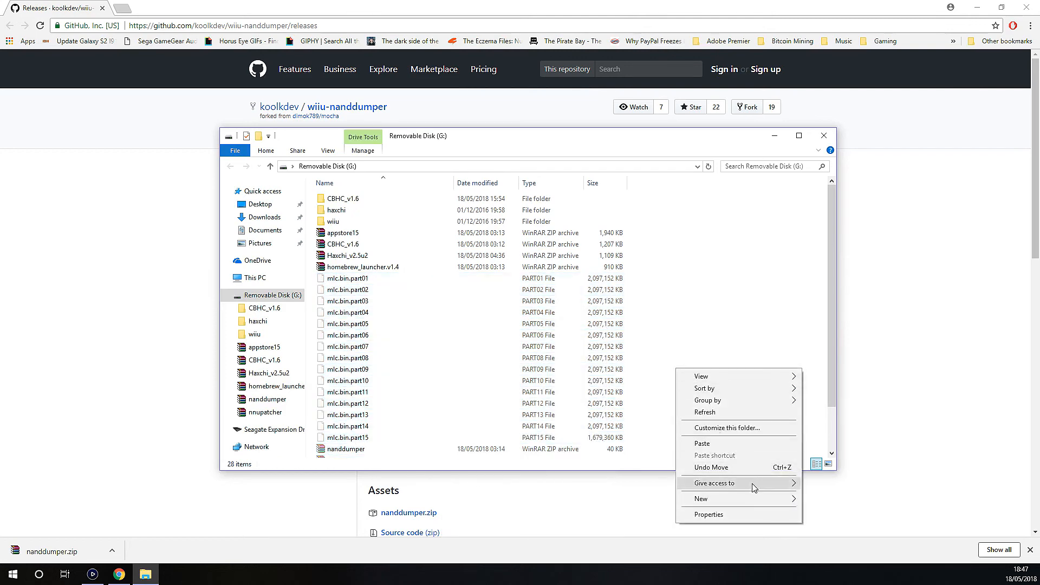
click(701, 498)
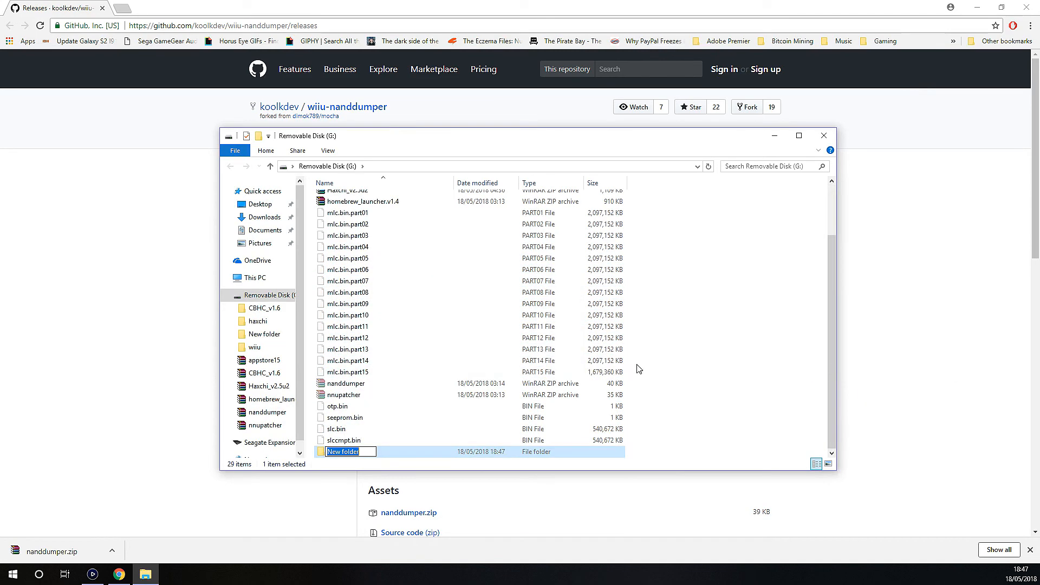
text(W)
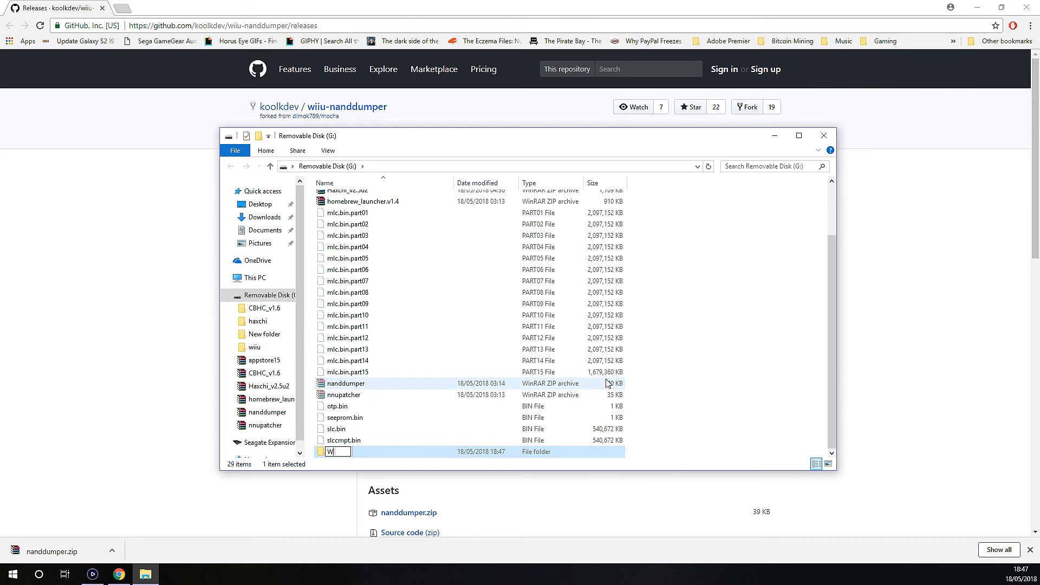
text(II Sysnand Backup)
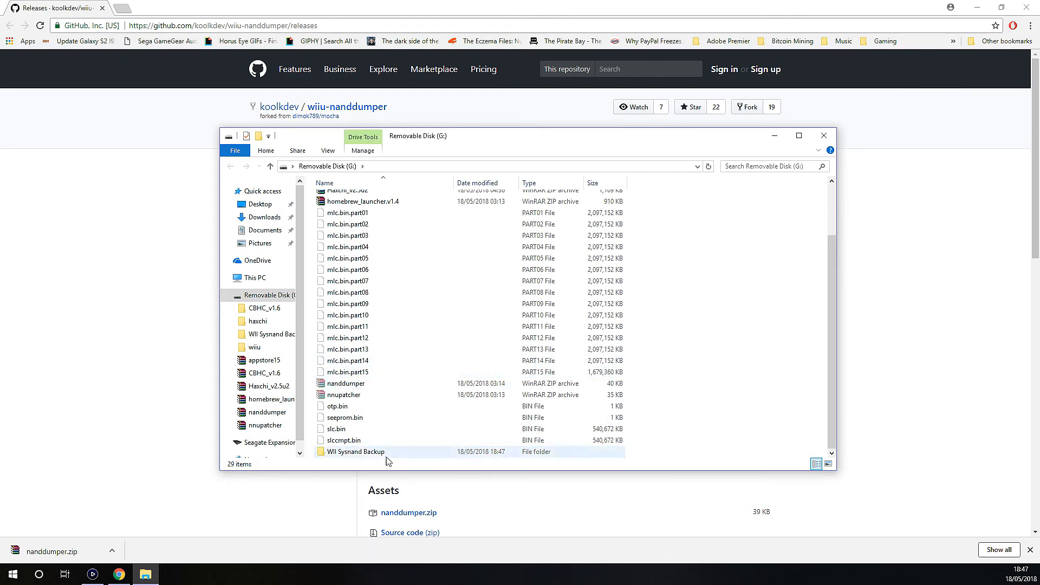
double_click(354, 452)
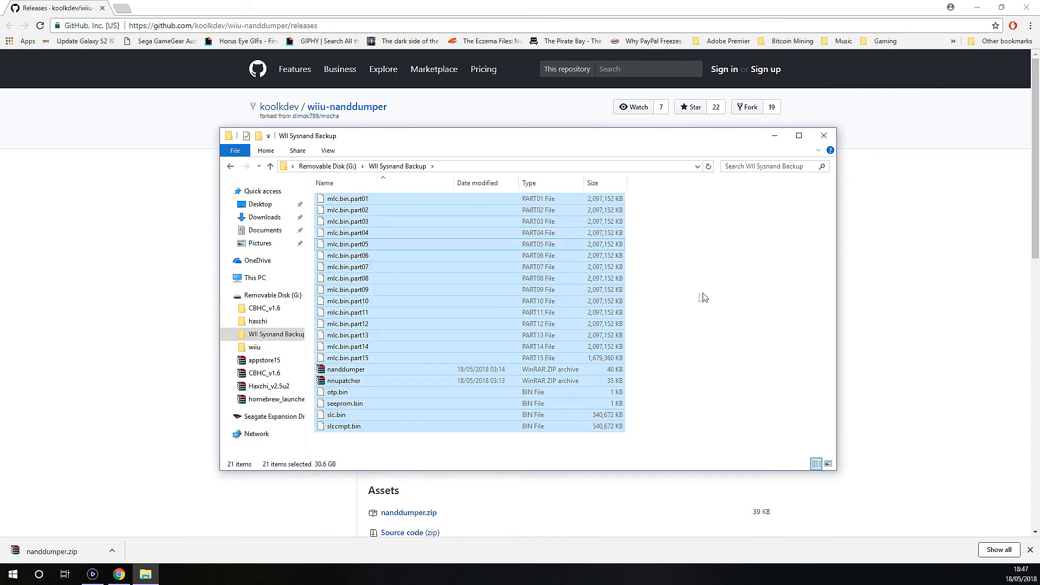
Return to Removable Disk (G:) root and review its remaining folders and ZIP archives.
click(269, 166)
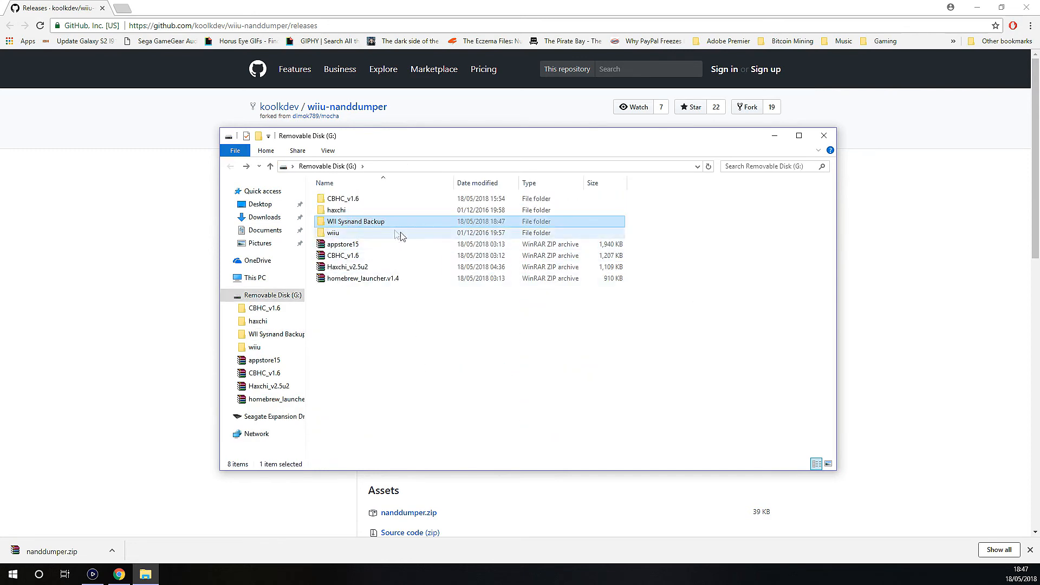
right_click(355, 221)
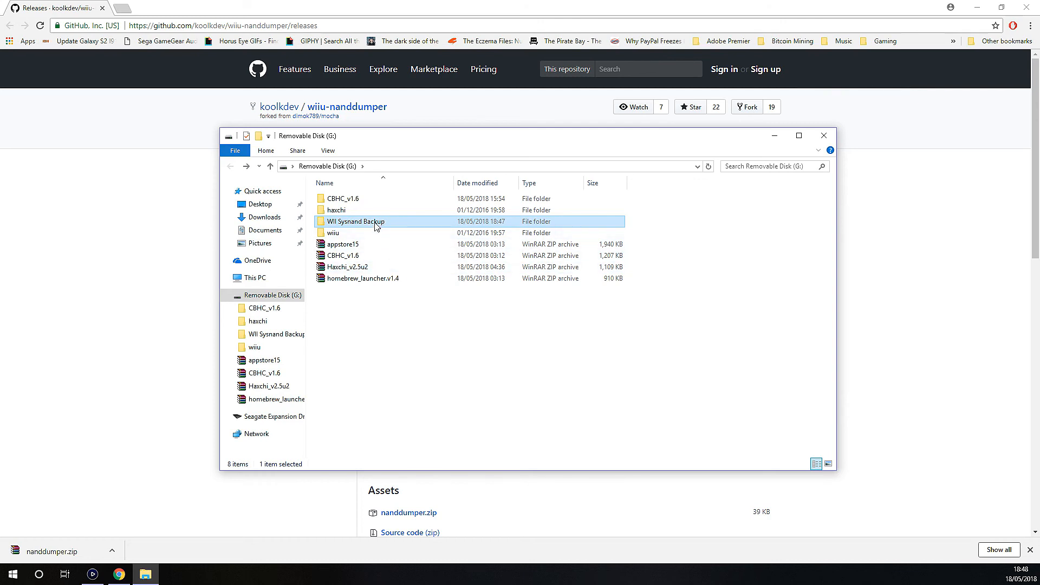
mouse_move(355, 221)
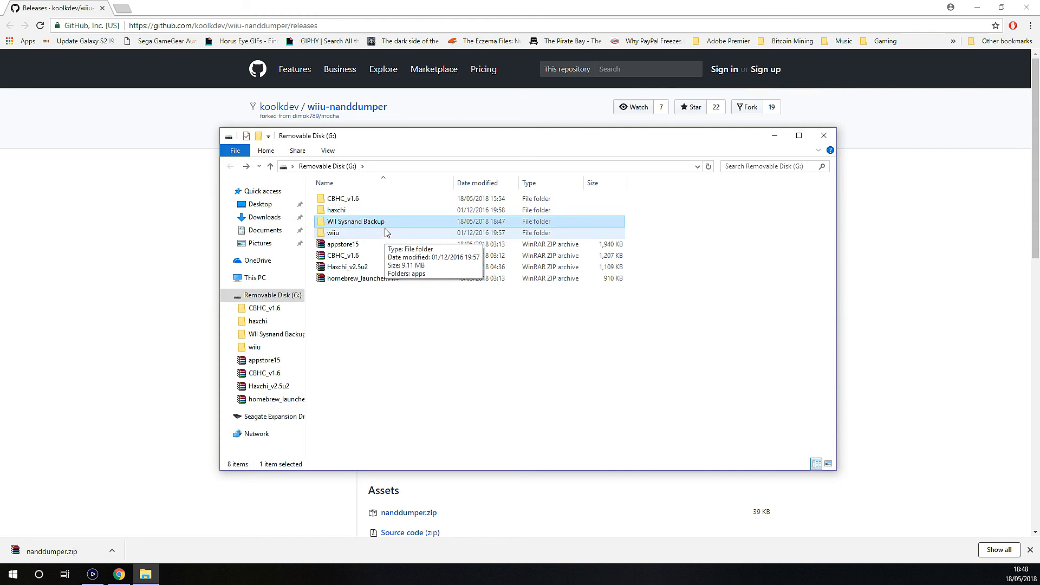
mouse_move(165, 263)
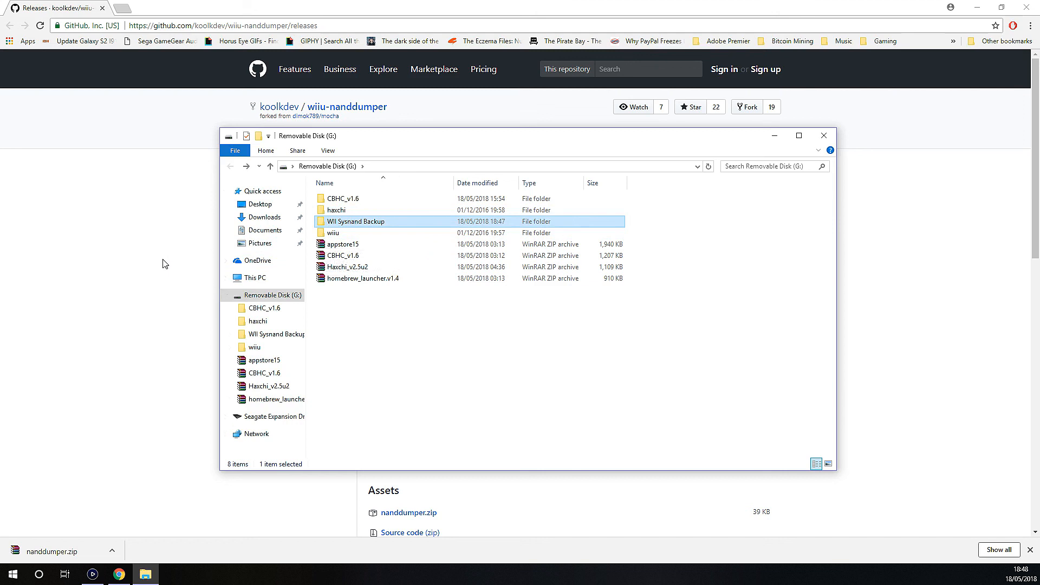
mouse_move(170, 257)
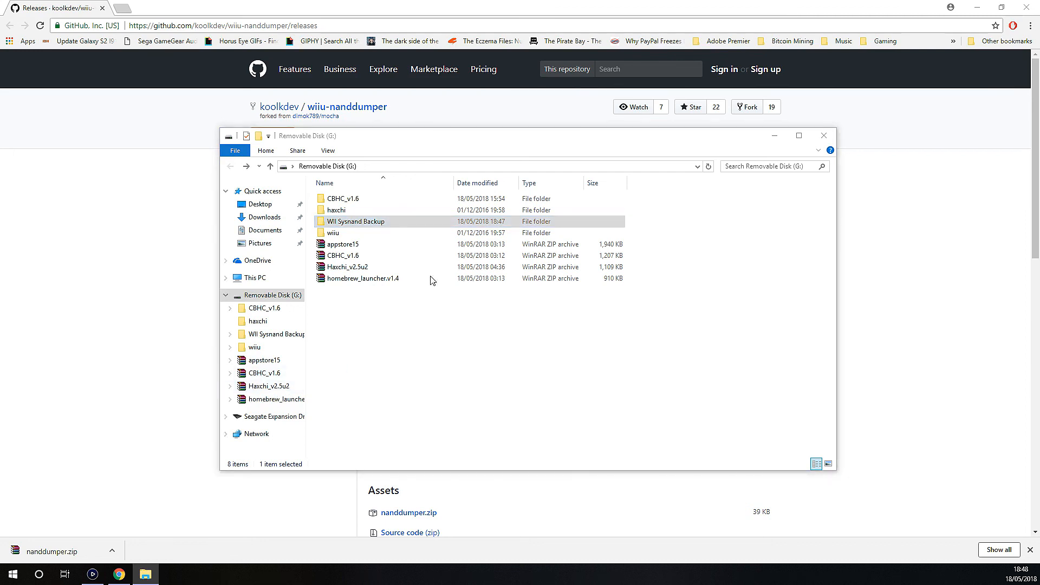
click(356, 221)
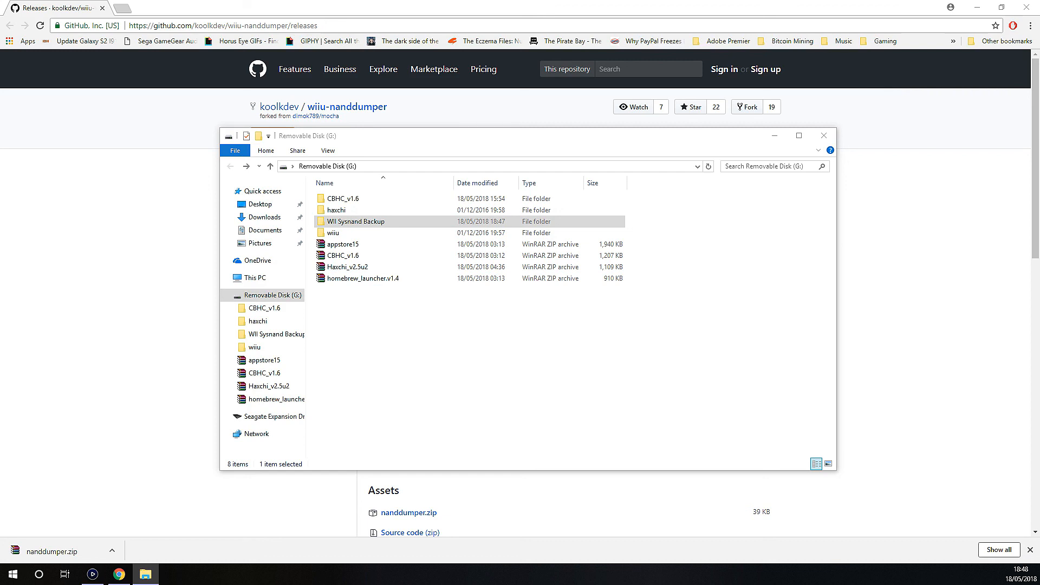
mouse_move(419, 338)
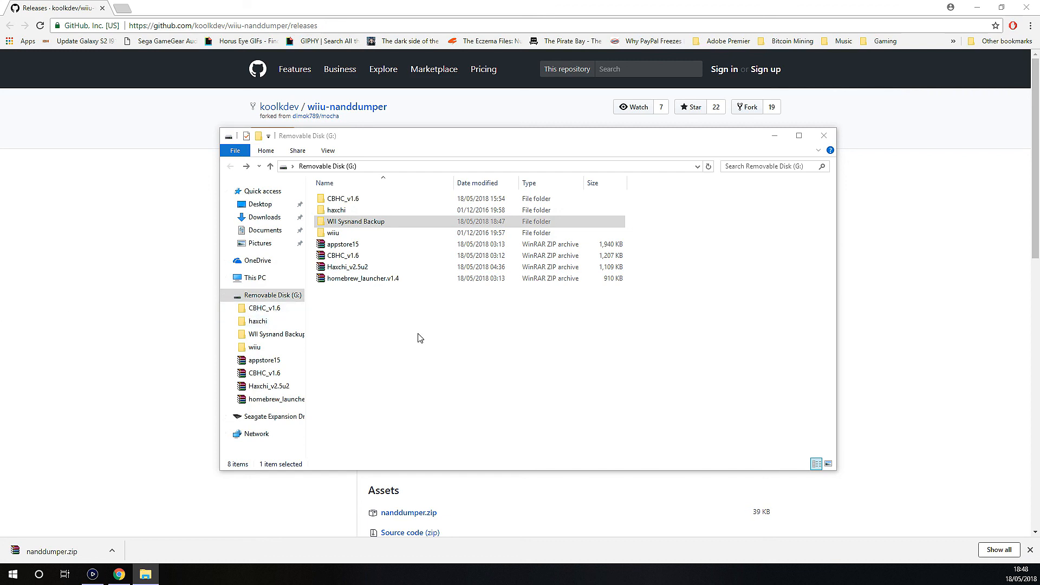